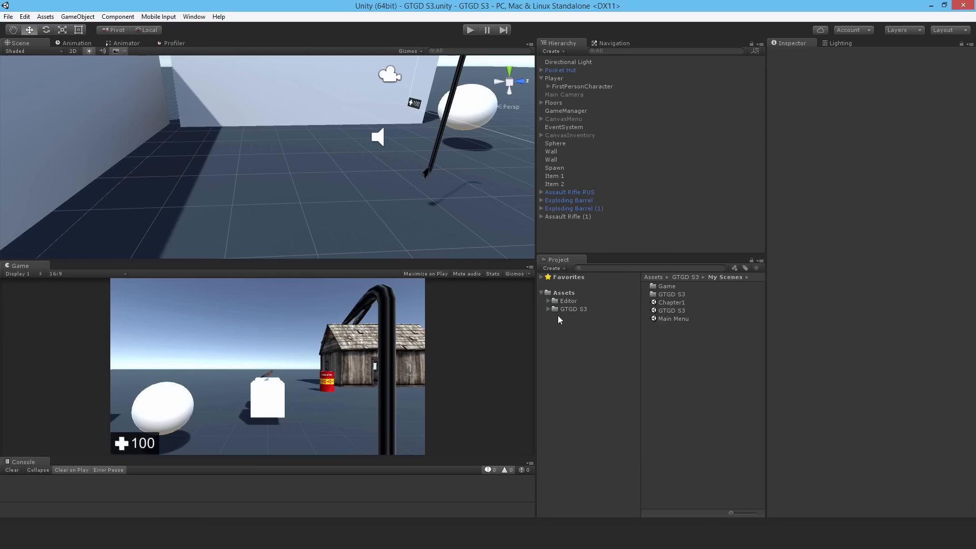
Step: Create a new folder named NPC inside Assets > GTGD S3 > My Prefabs
left_click(548, 308)
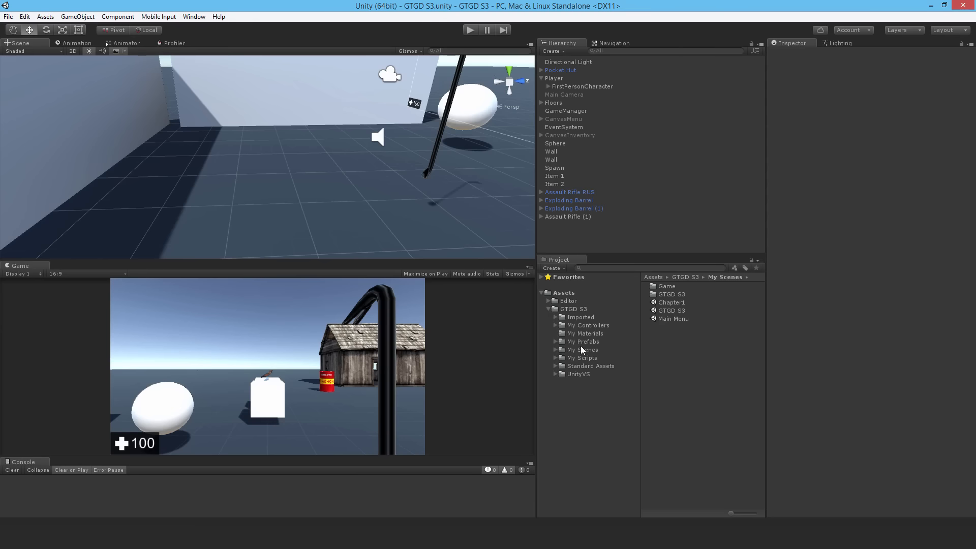
left_click(583, 341)
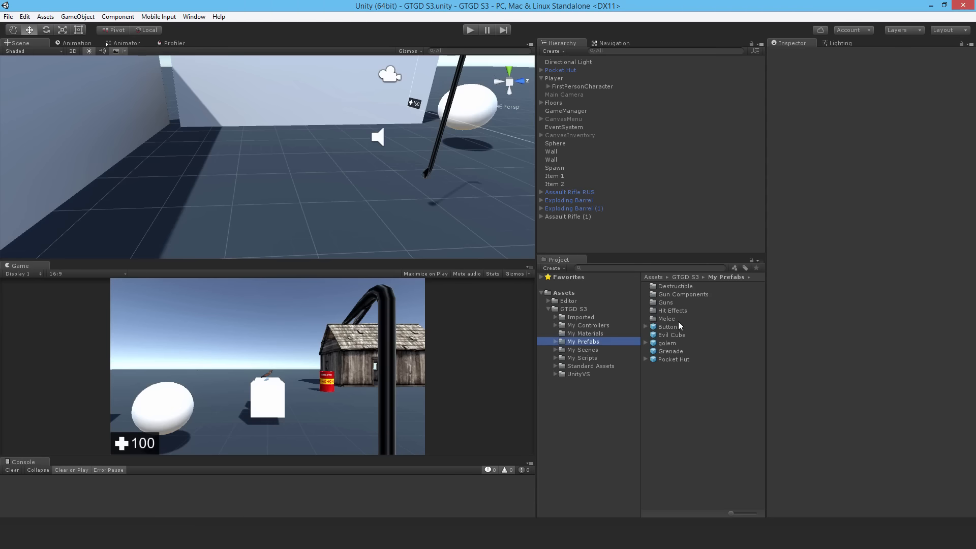
left_click(665, 342)
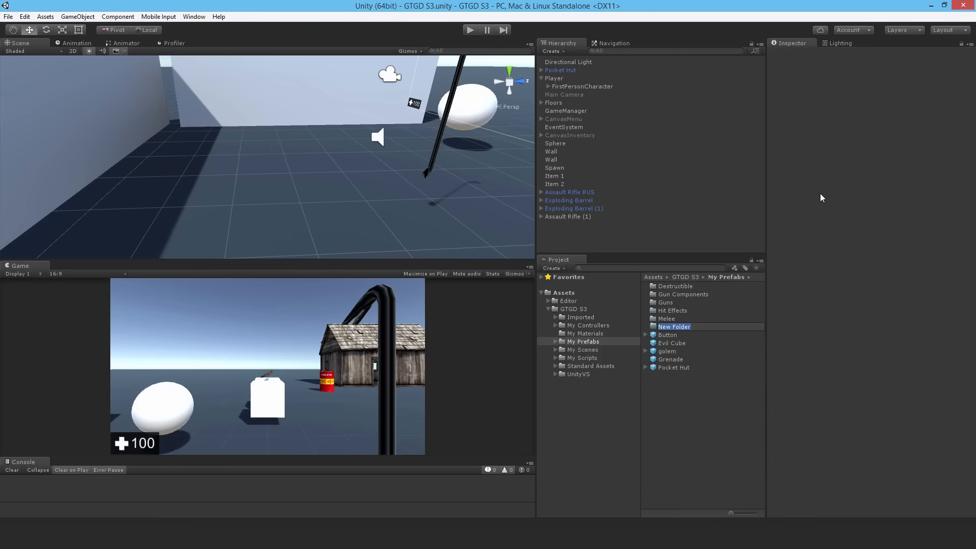
type("NPC")
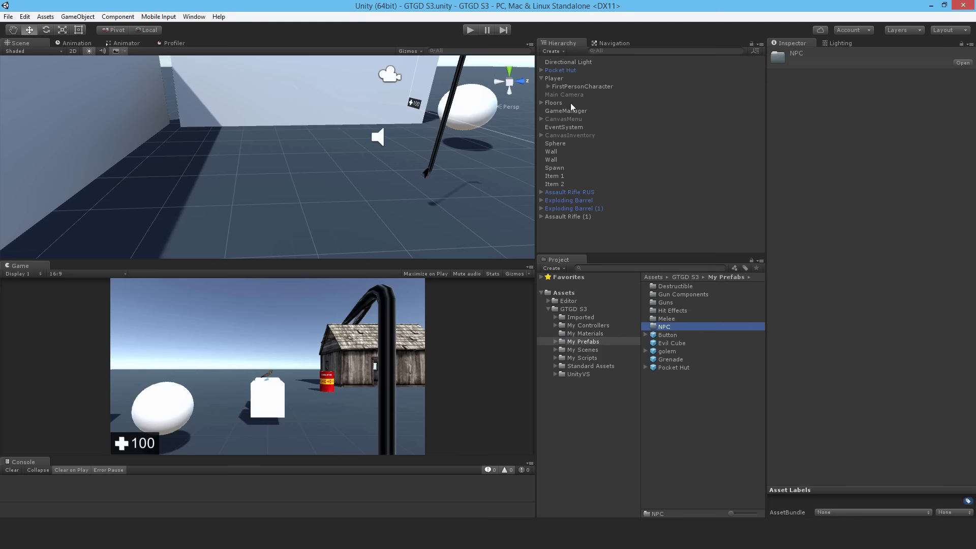
Step: Place a golem in the scene and break its prefab instance via the GameObject menu
left_click(554, 168)
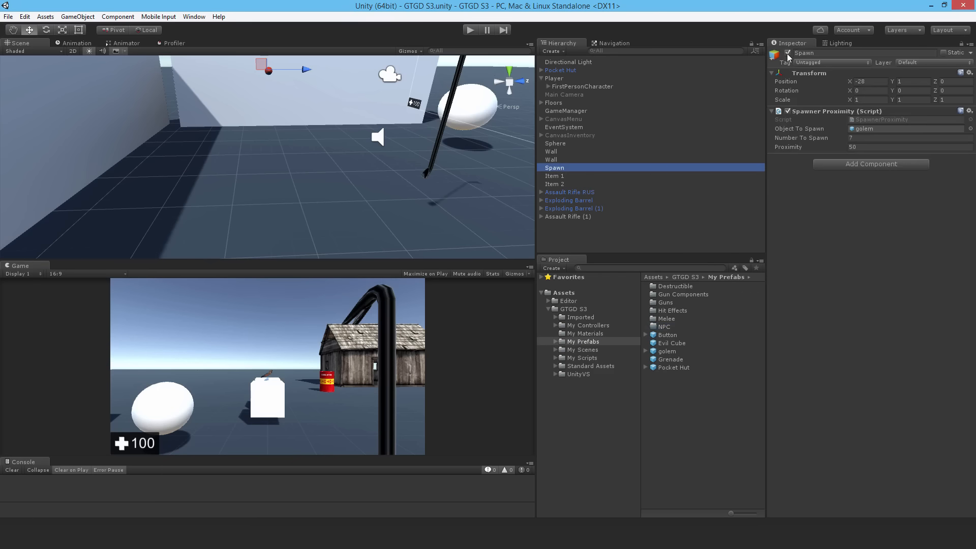
left_click(666, 350)
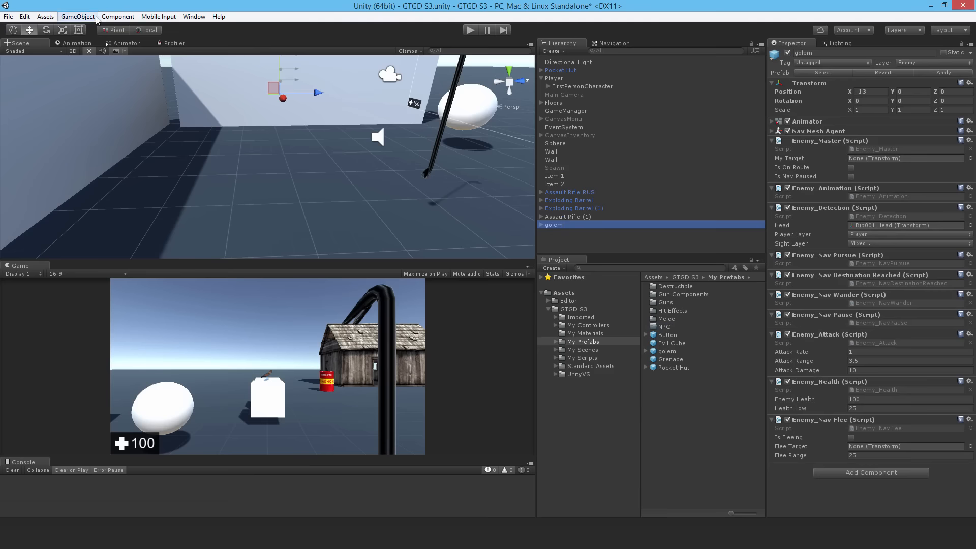
left_click(77, 16)
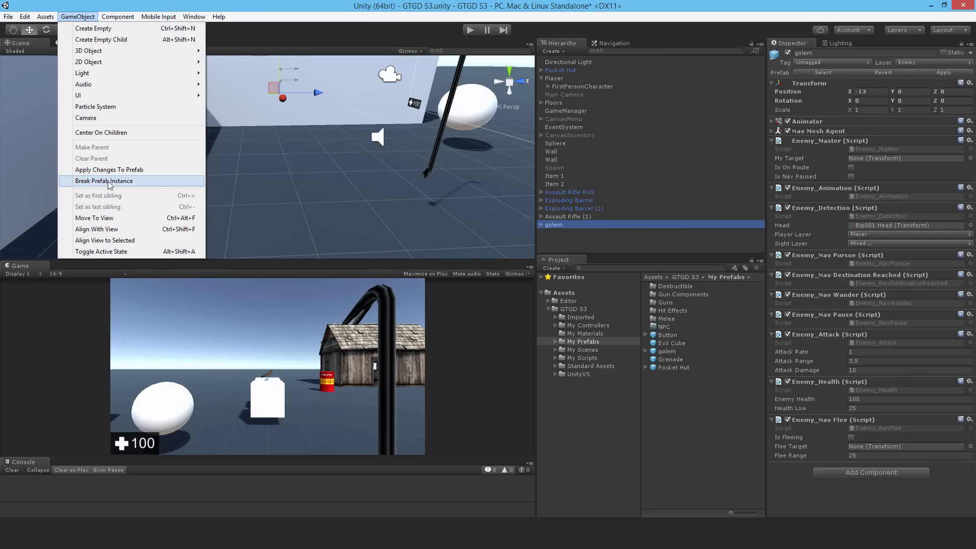
left_click(105, 180)
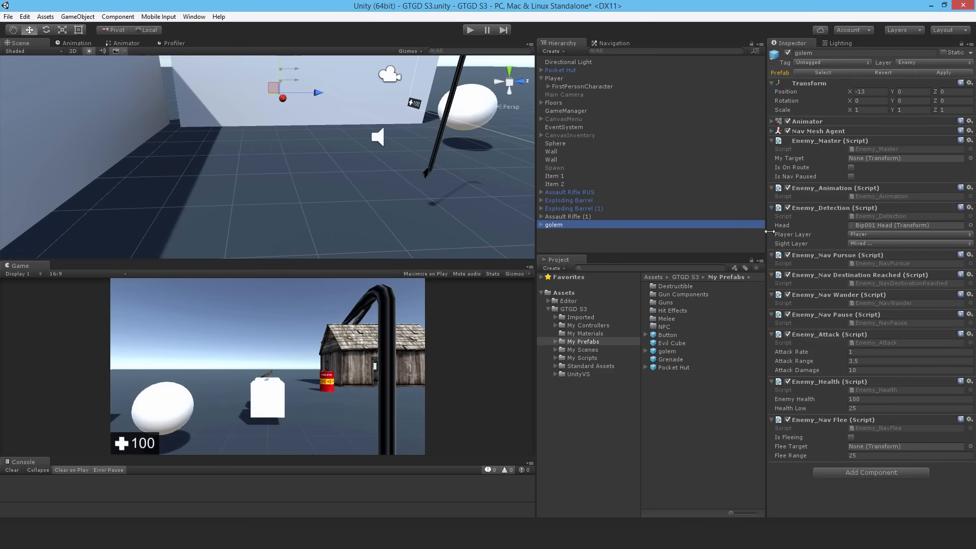
mouse_move(809, 150)
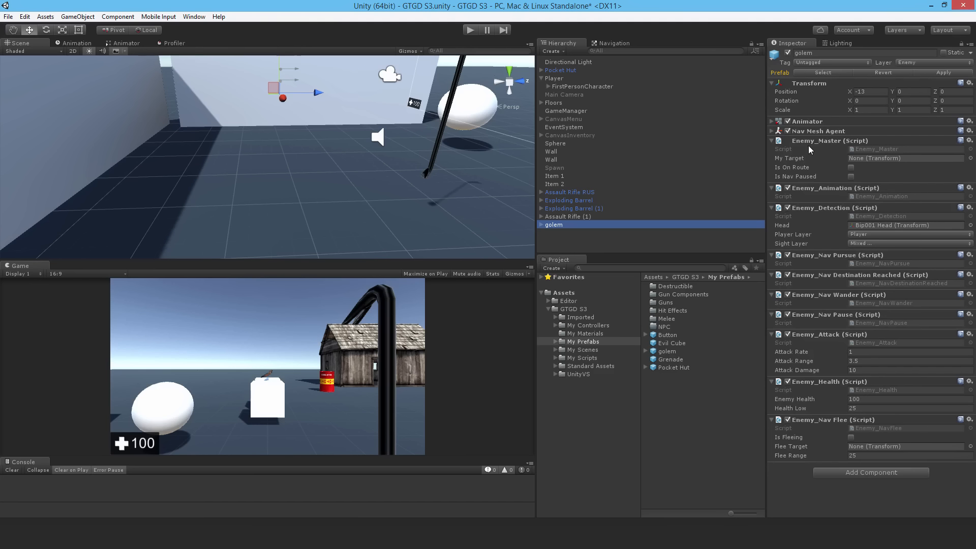
mouse_move(815, 185)
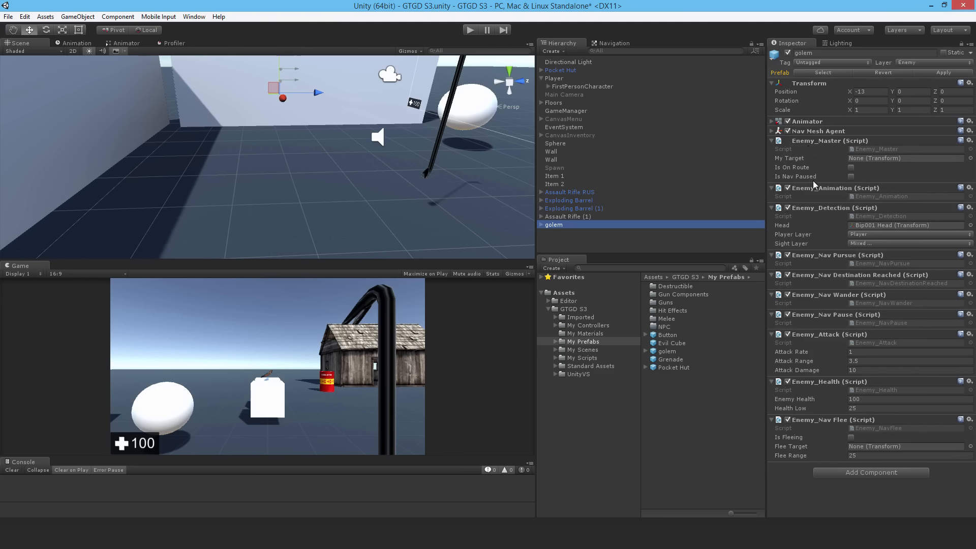
mouse_move(532, 230)
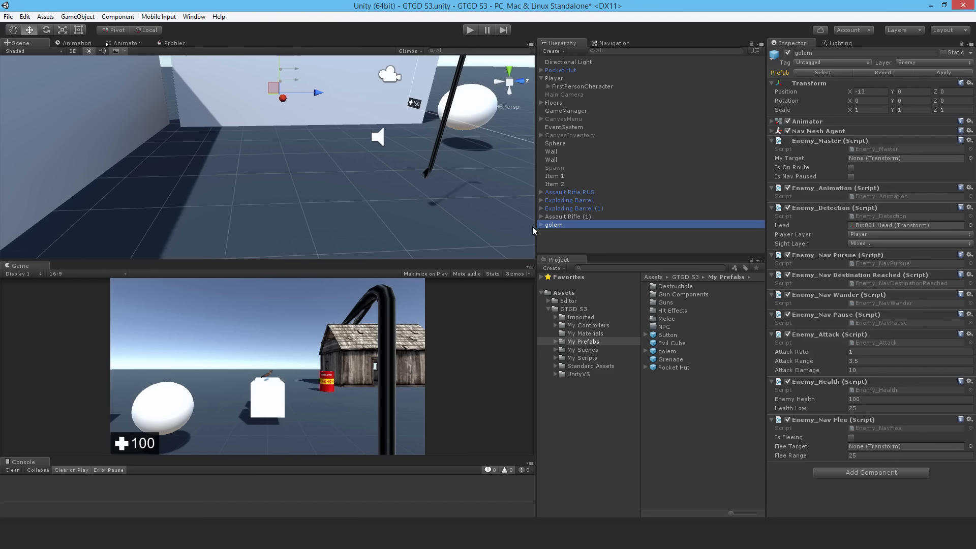
mouse_move(818, 166)
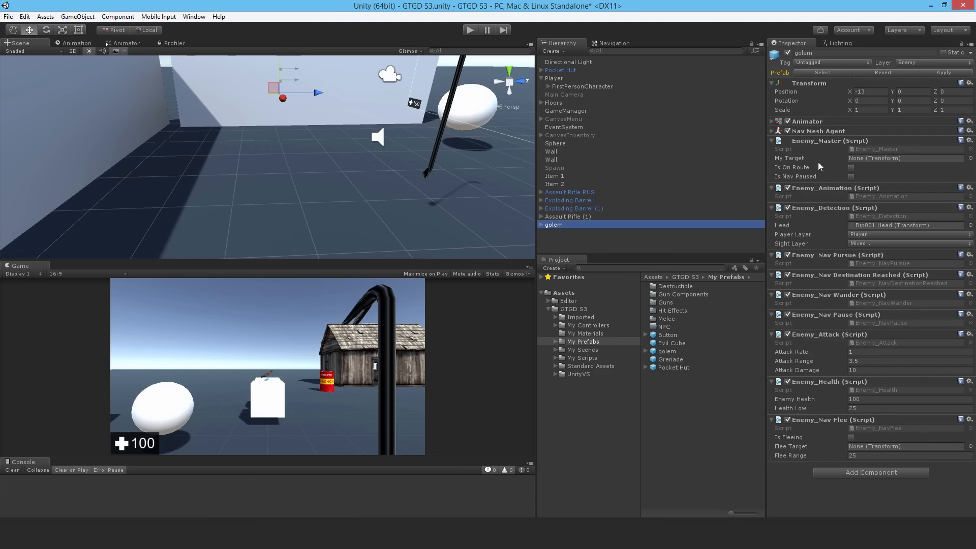
mouse_move(784, 311)
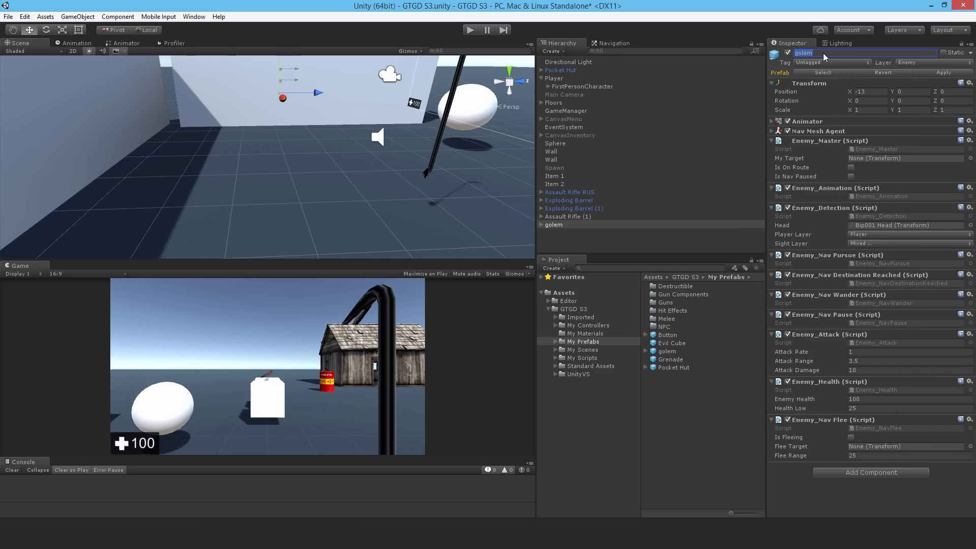
Step: Rename the golem to Enemy Golem and save it as a prefab in the NPC folder
type("Enemy")
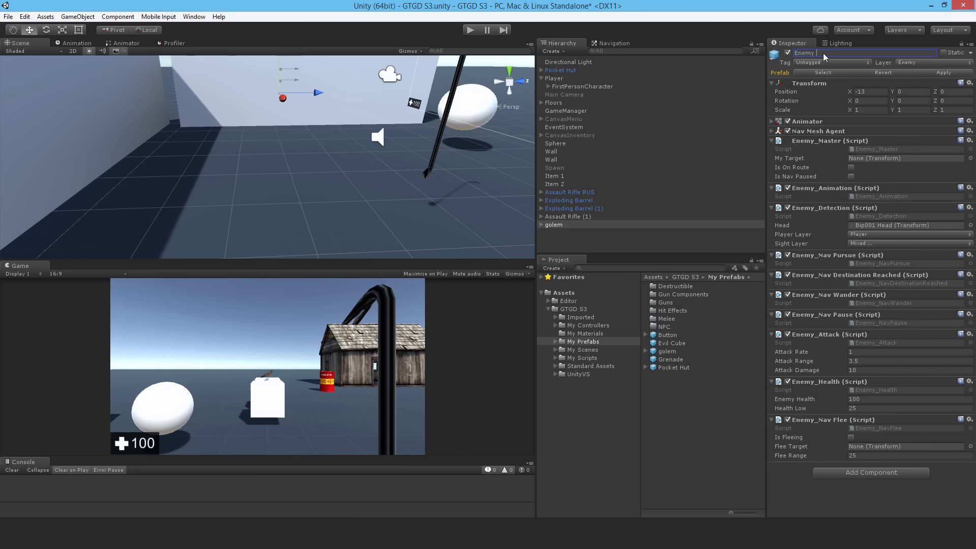
type("Enemy Golem")
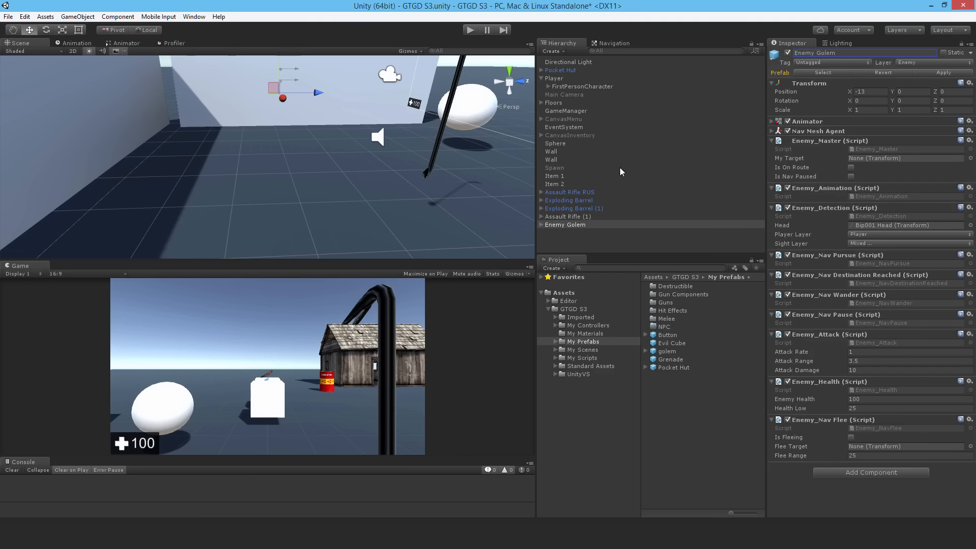
left_click(665, 303)
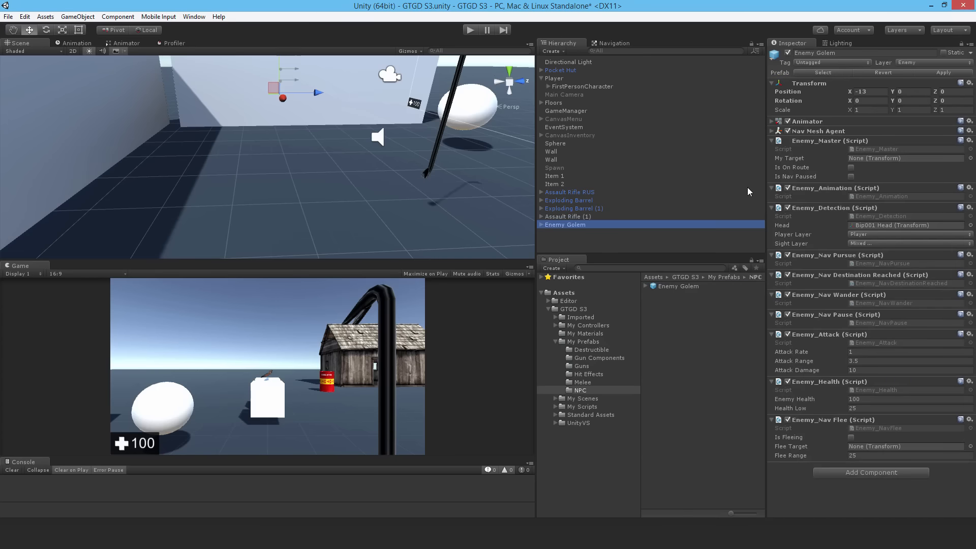
mouse_move(813, 145)
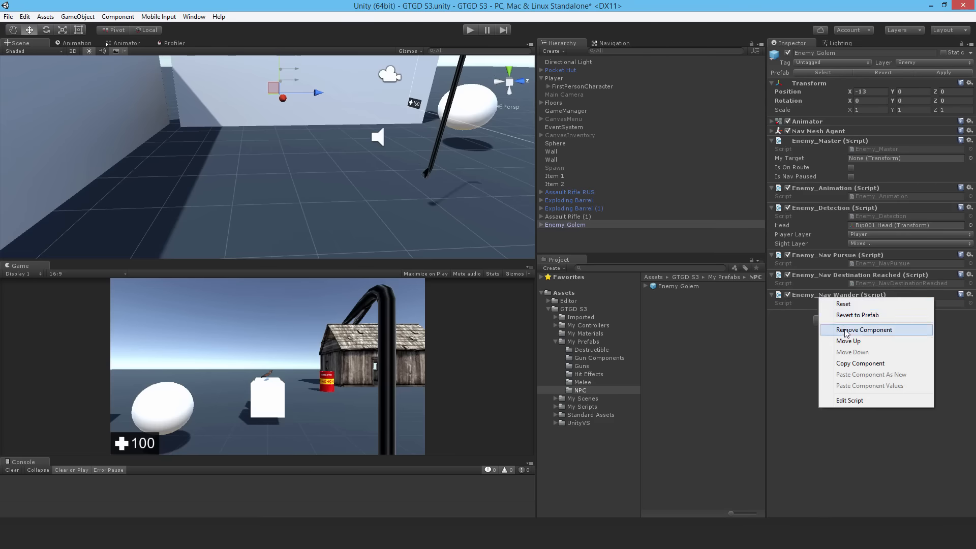
Step: Remove the Enemy_Nav Wander script, tag Enemy Golem as Enemy and expand its children
left_click(863, 329)
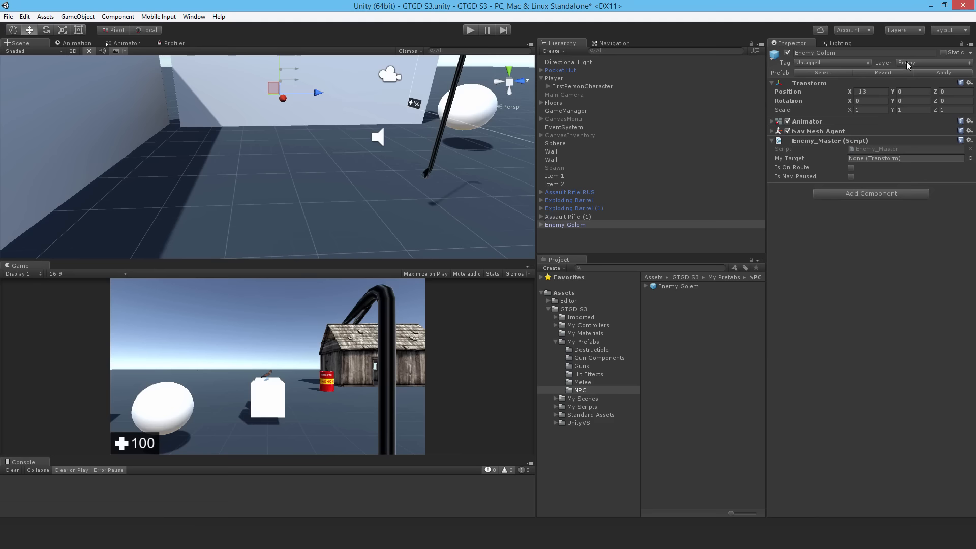
left_click(831, 62)
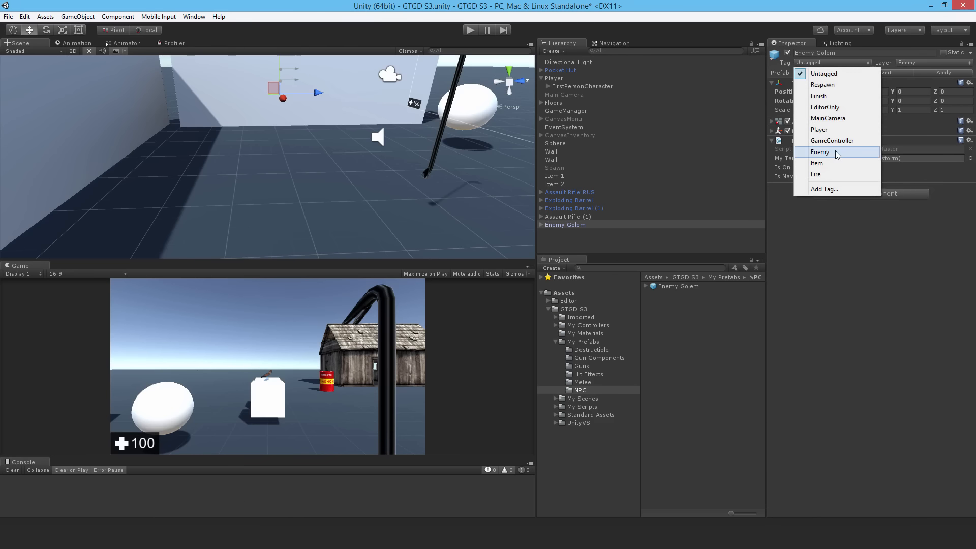
left_click(820, 152)
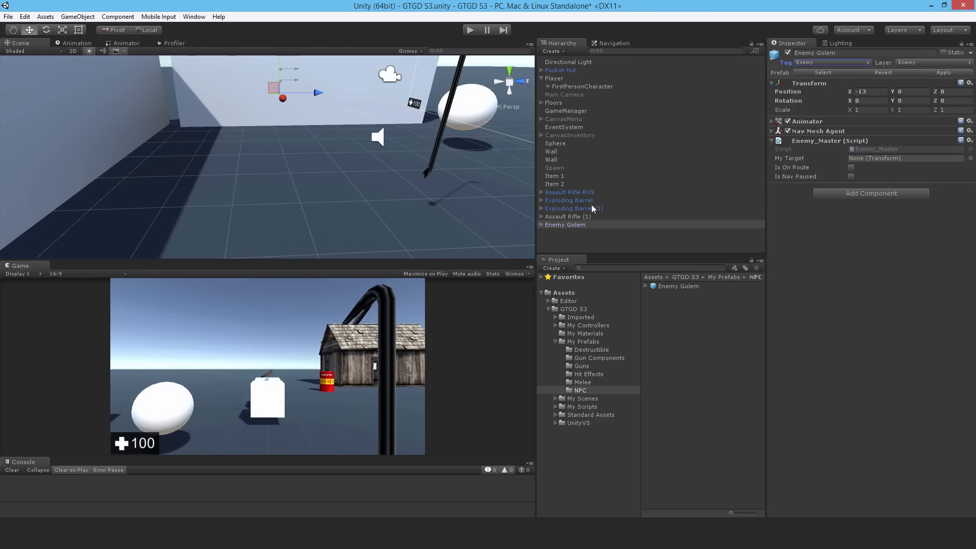
left_click(541, 225)
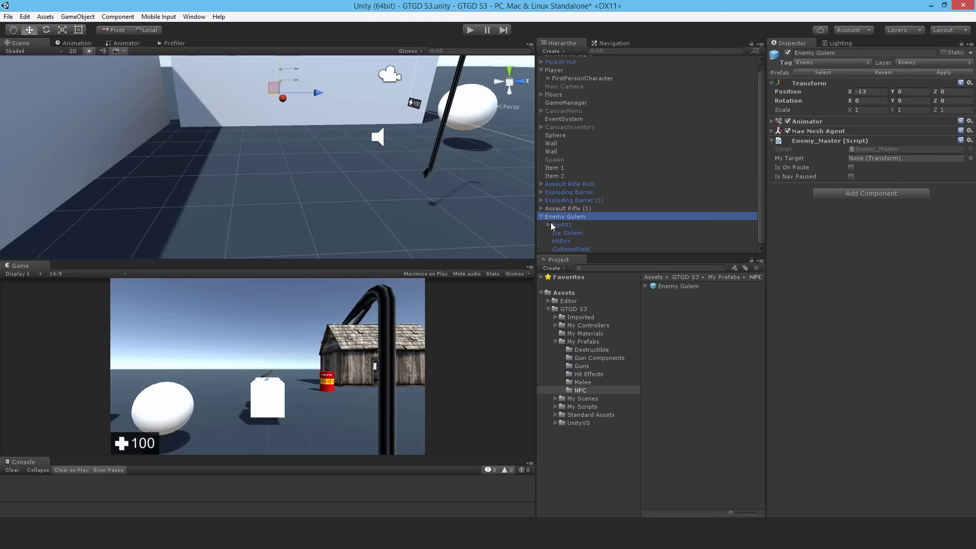
left_click(544, 225)
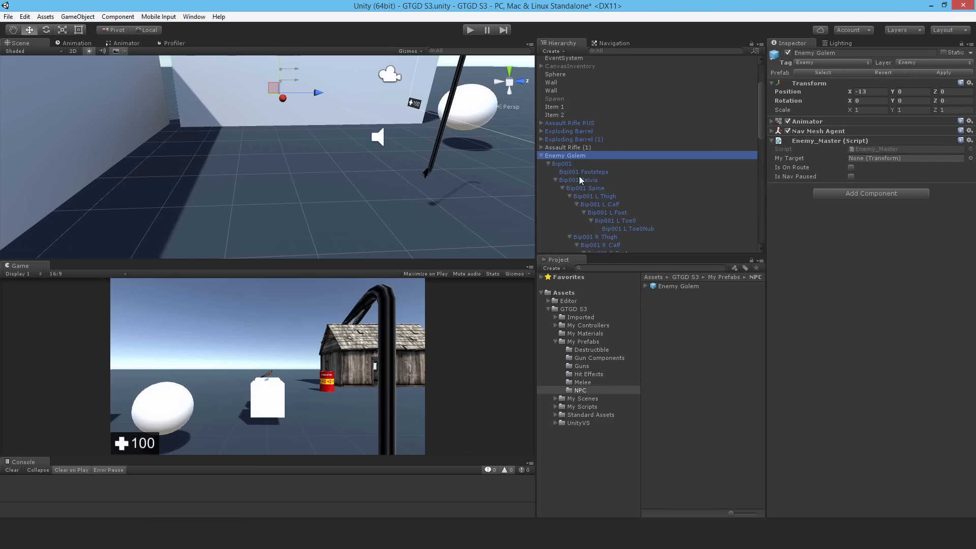
left_click(593, 196)
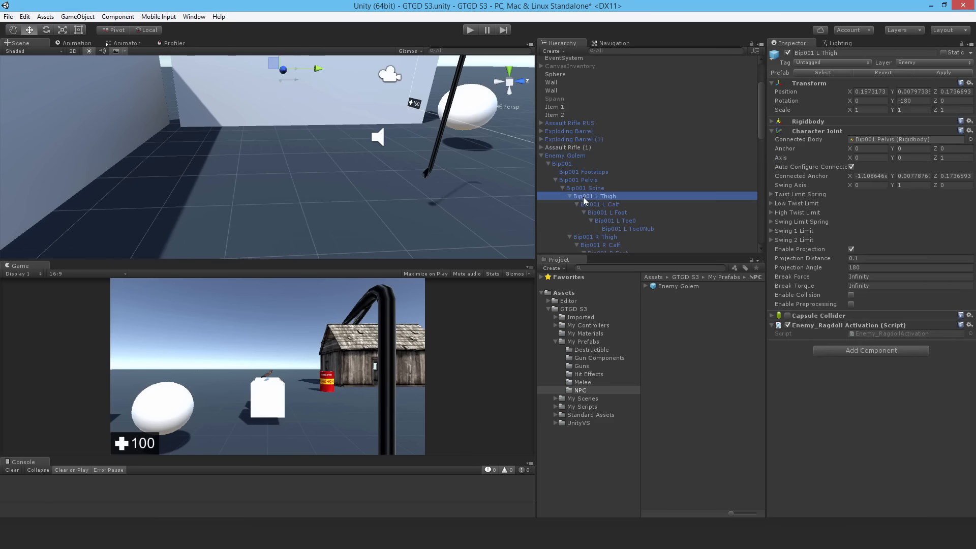
left_click(602, 205)
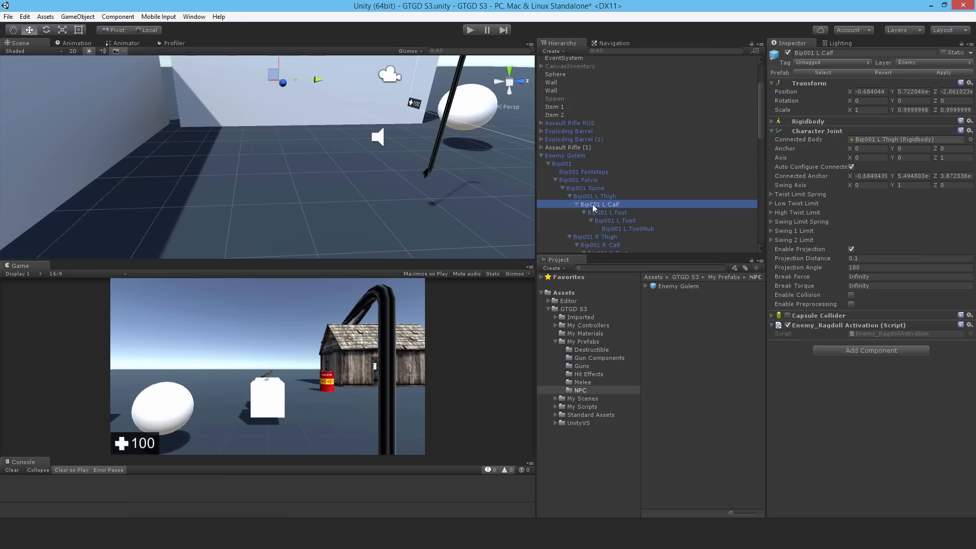
left_click(594, 196)
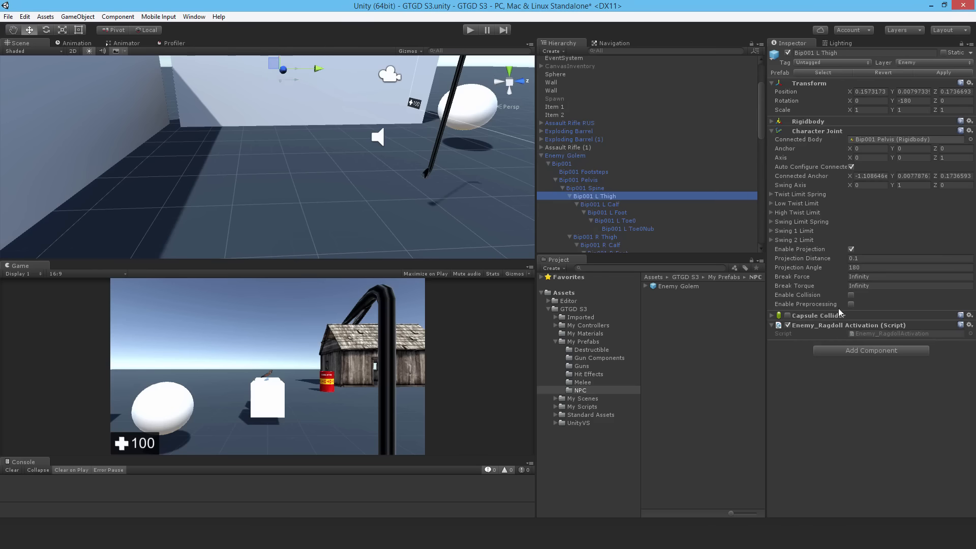
mouse_move(829, 323)
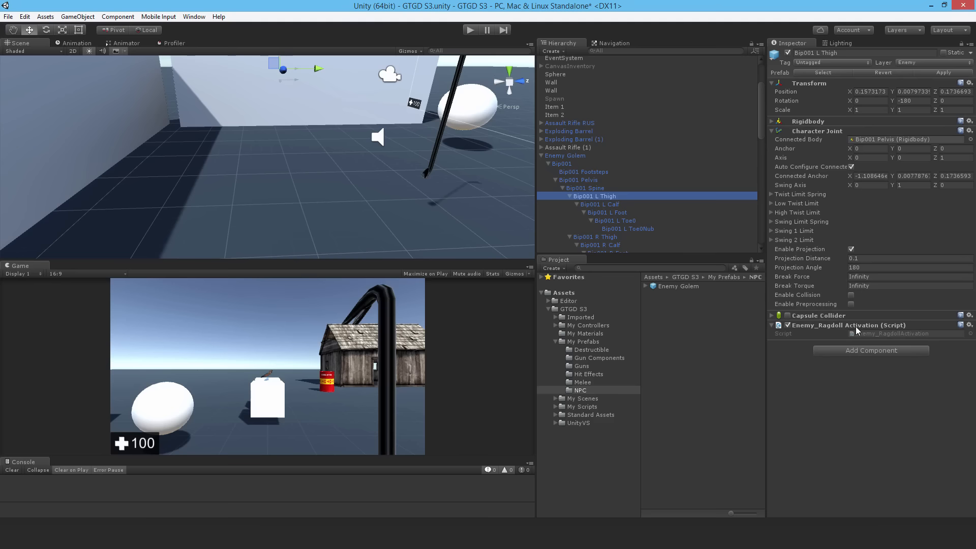
mouse_move(793, 341)
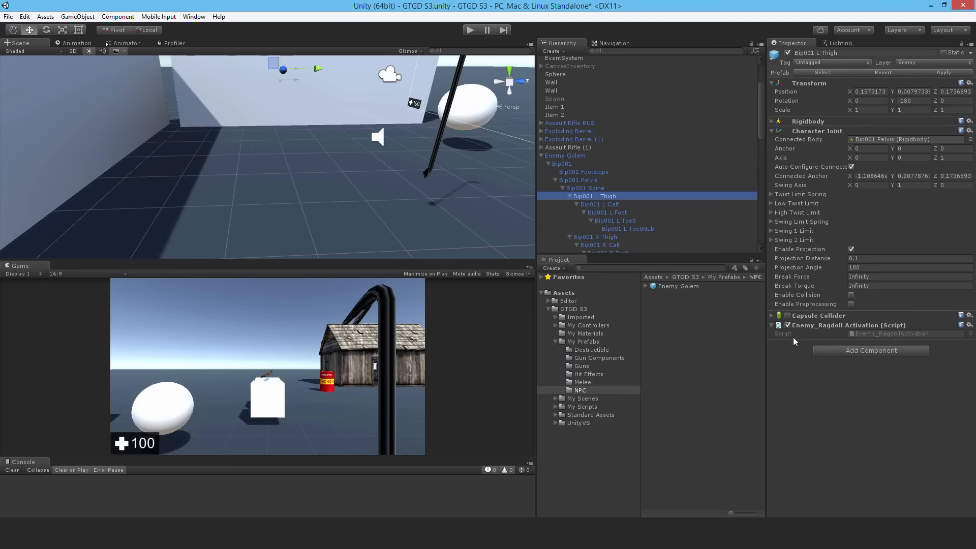
scroll("down", 3)
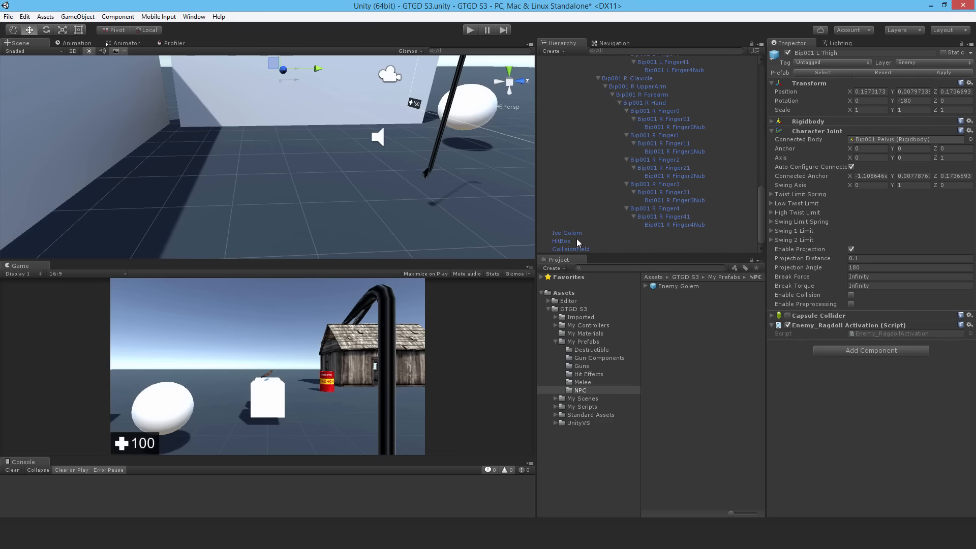
left_click(561, 241)
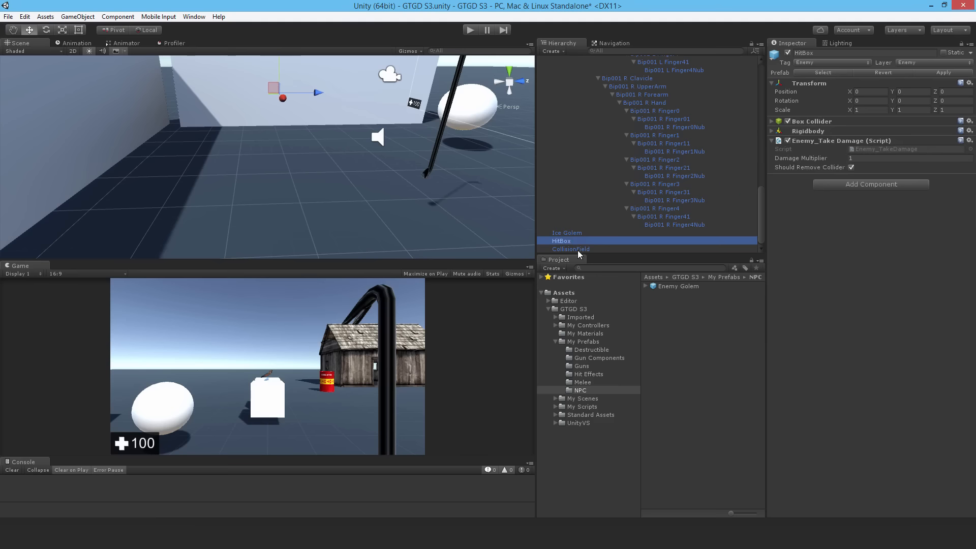
left_click(570, 249)
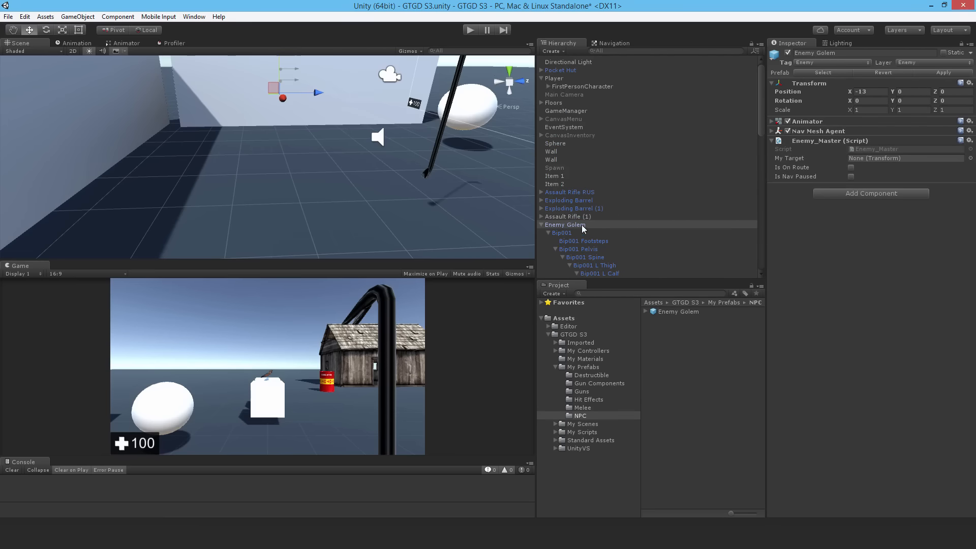
mouse_move(575, 241)
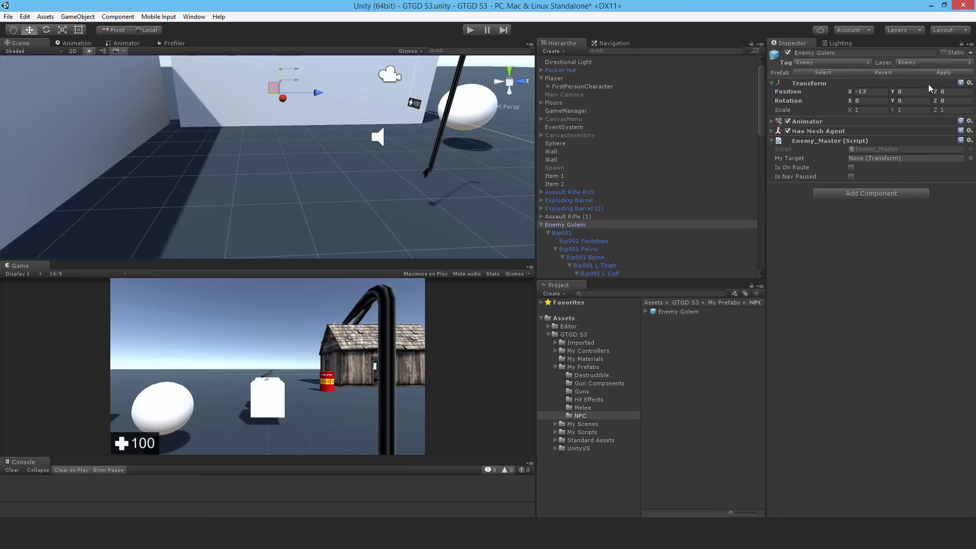
mouse_move(578, 361)
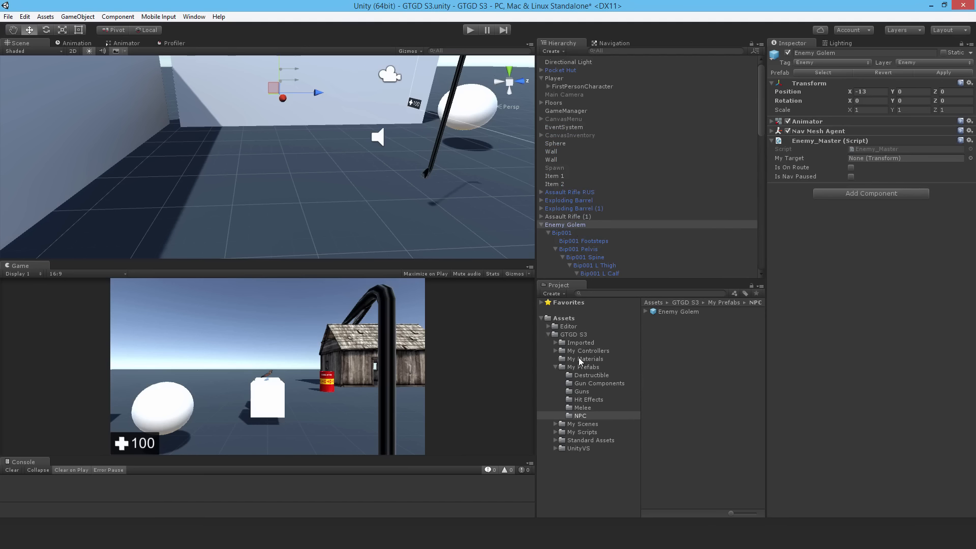